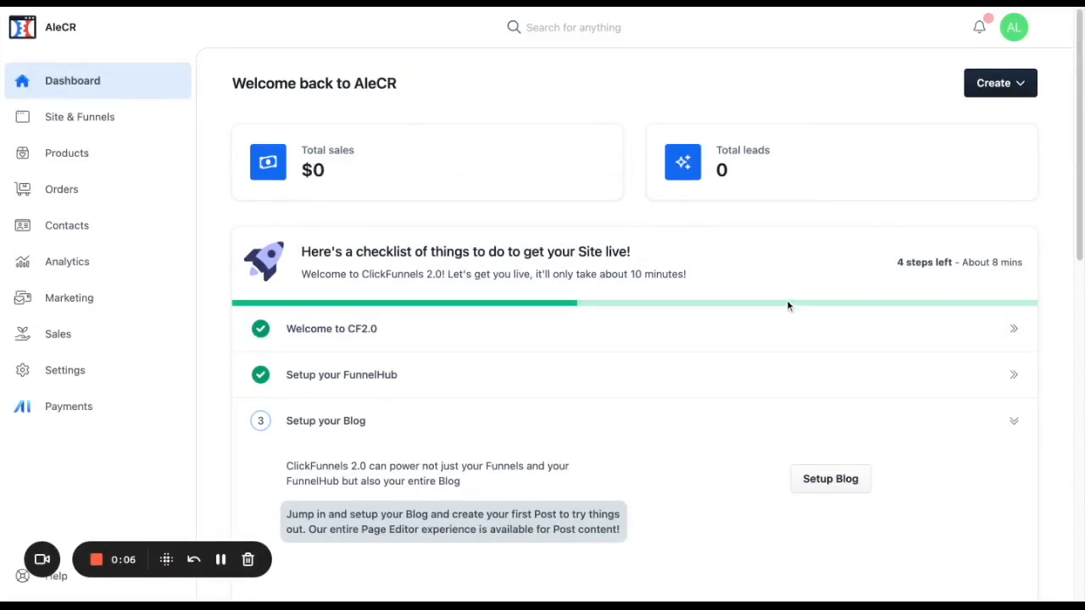
mouse_move(508, 296)
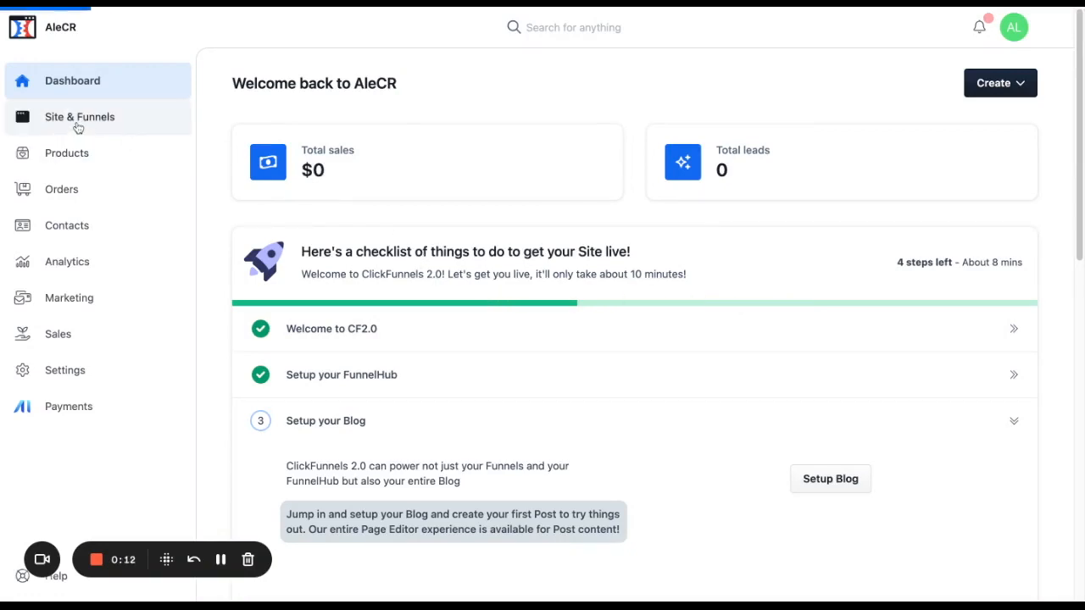
Go to Site & Funnels > Funnels to list Ale's new funnel.
click(79, 117)
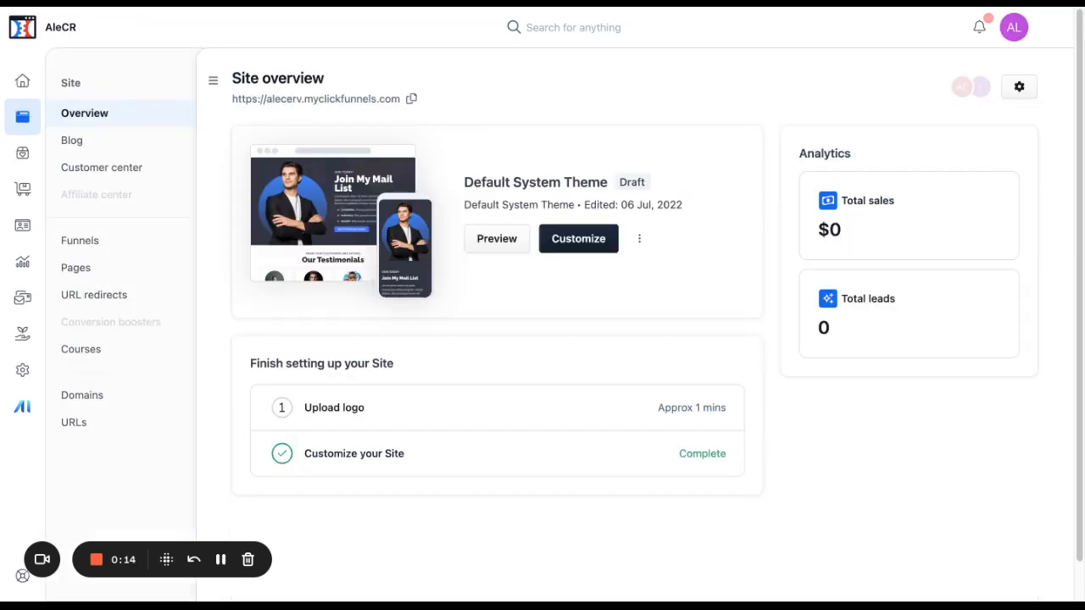
mouse_move(80, 245)
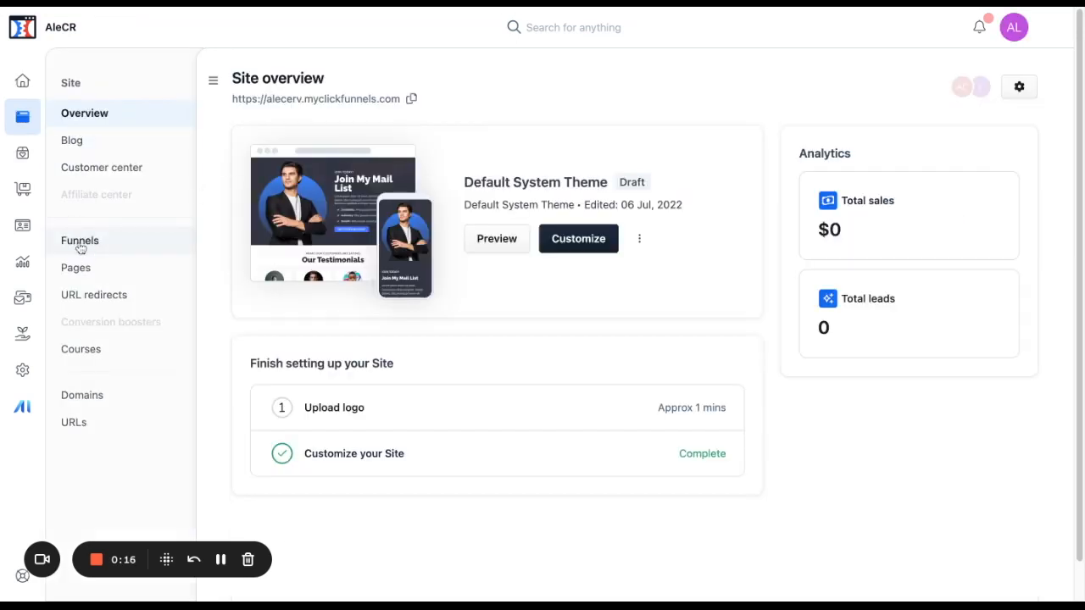
click(80, 240)
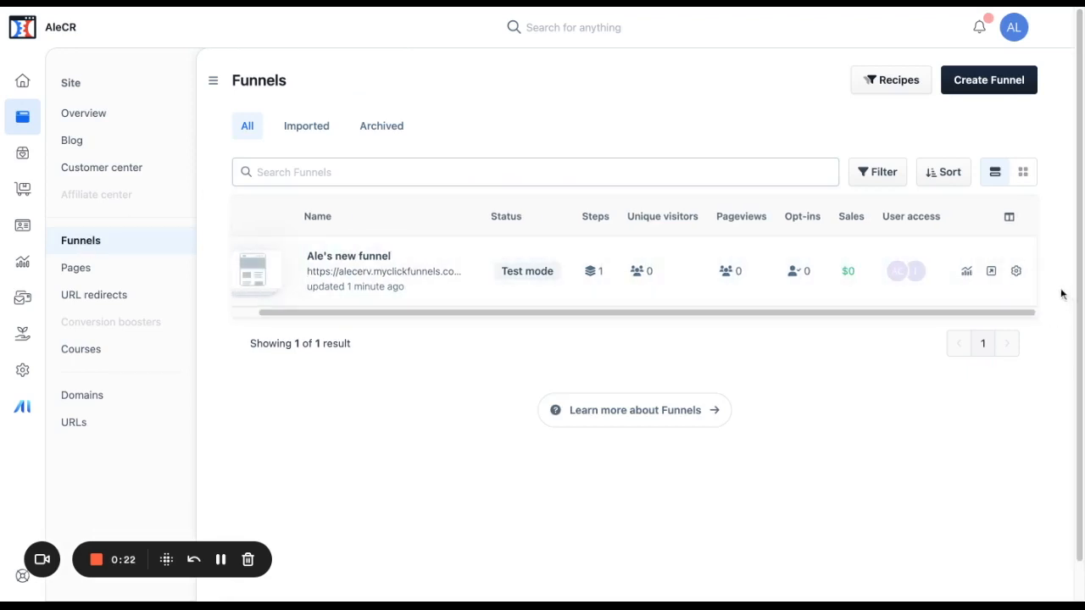
mouse_move(1016, 271)
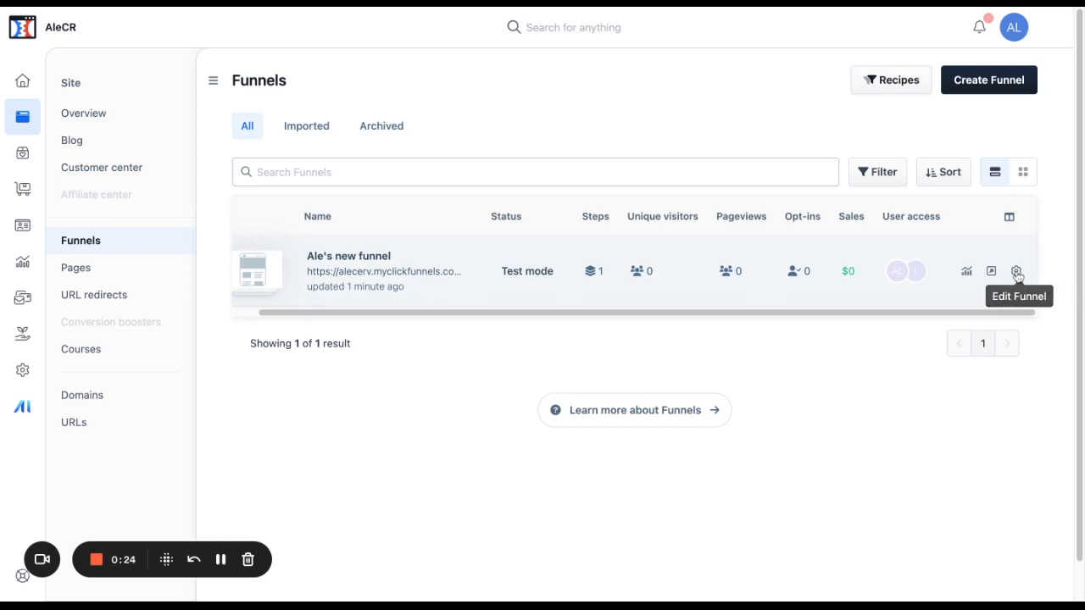
Generate a share link for Ale's new funnel under the Generate Leads category.
click(1021, 272)
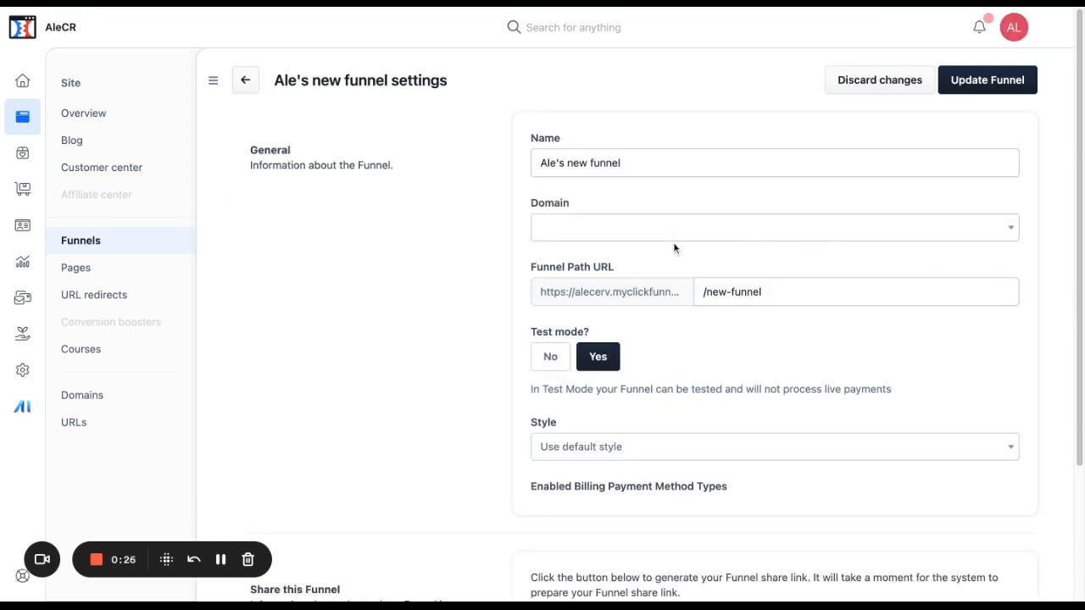
scroll(down, 3)
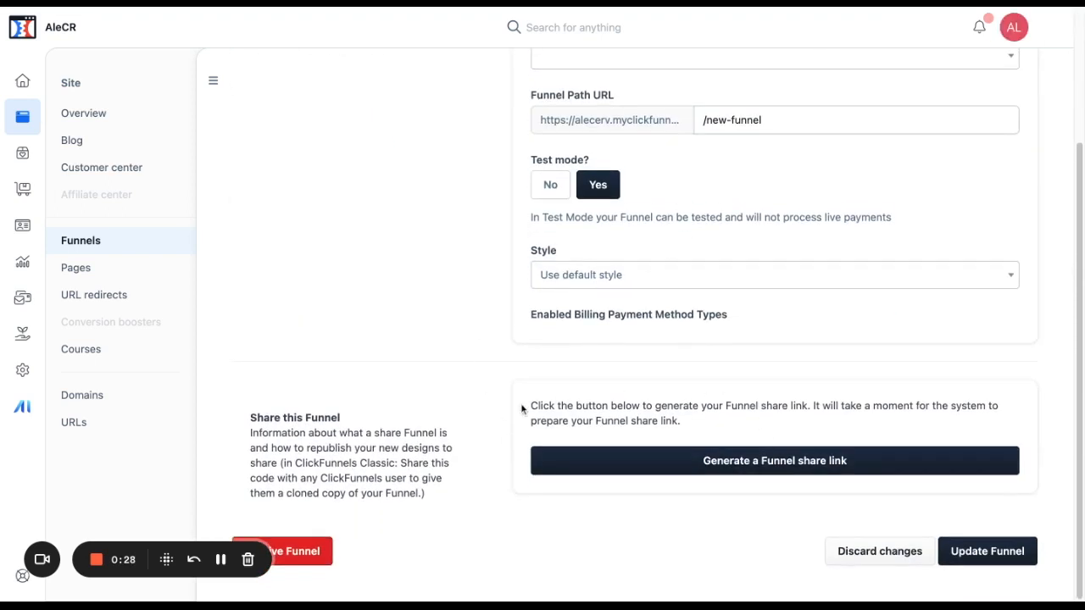
mouse_move(294, 417)
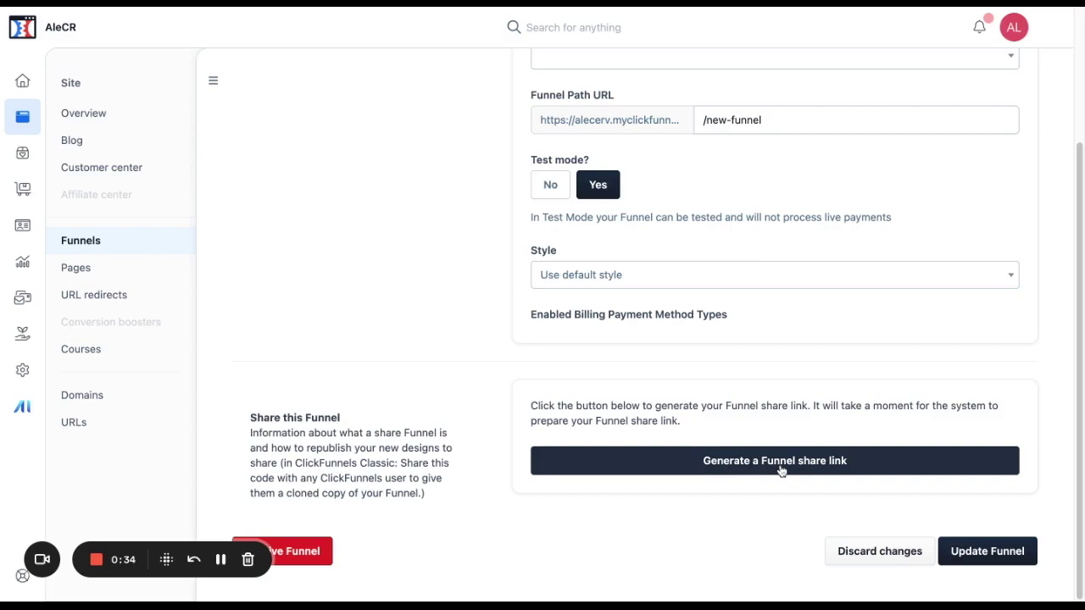
click(775, 460)
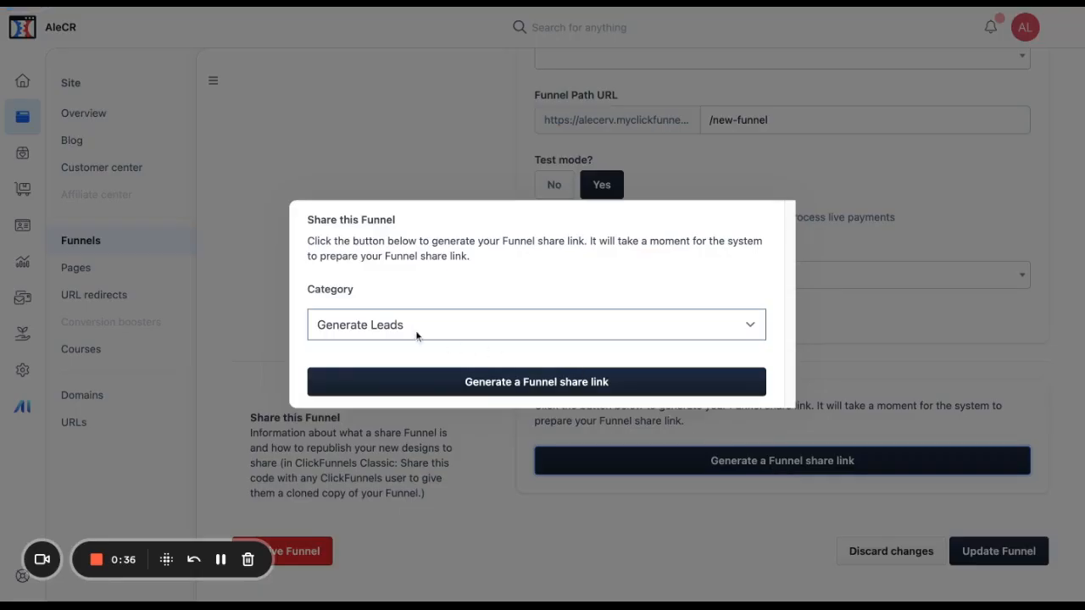
click(536, 325)
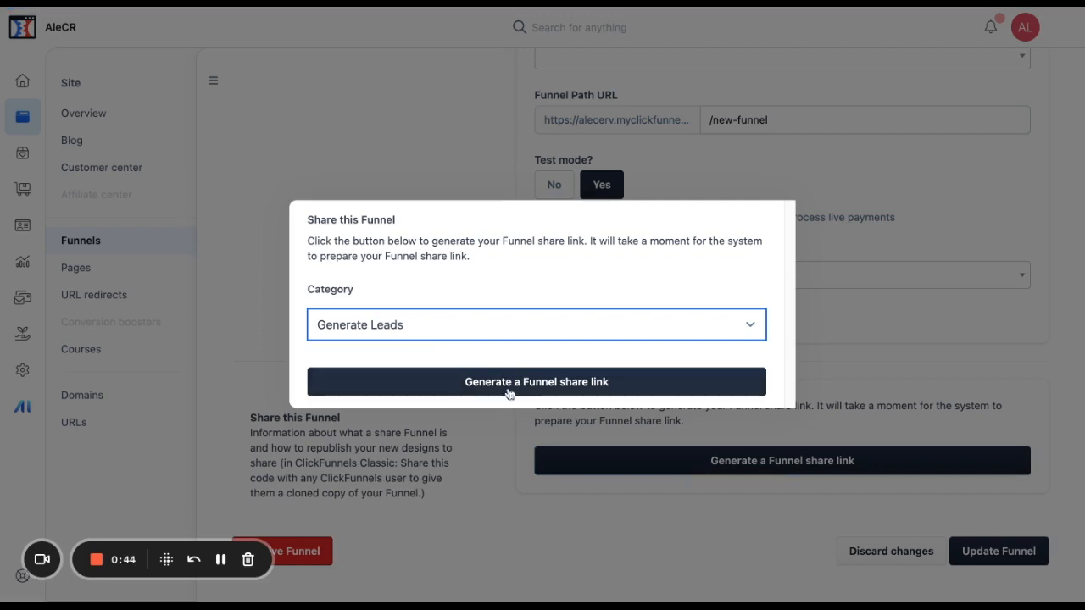
click(536, 381)
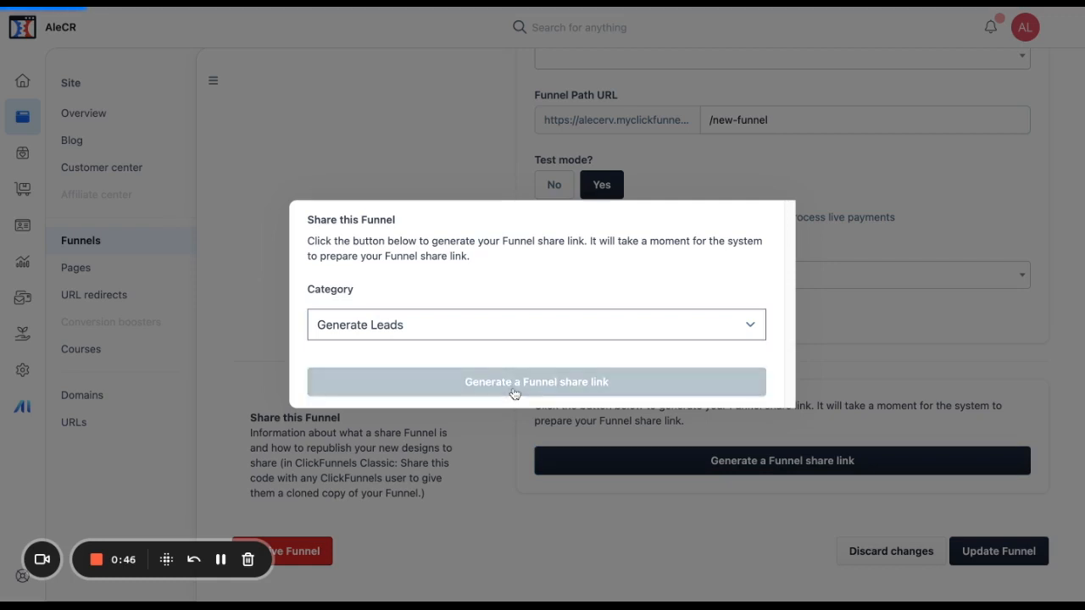
click(537, 381)
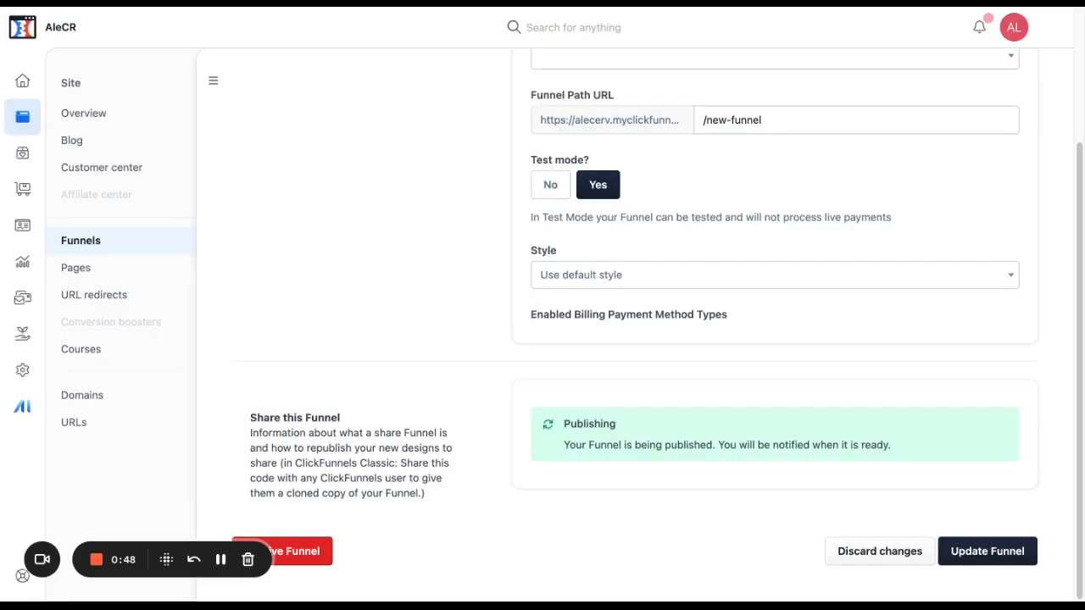
mouse_move(626, 447)
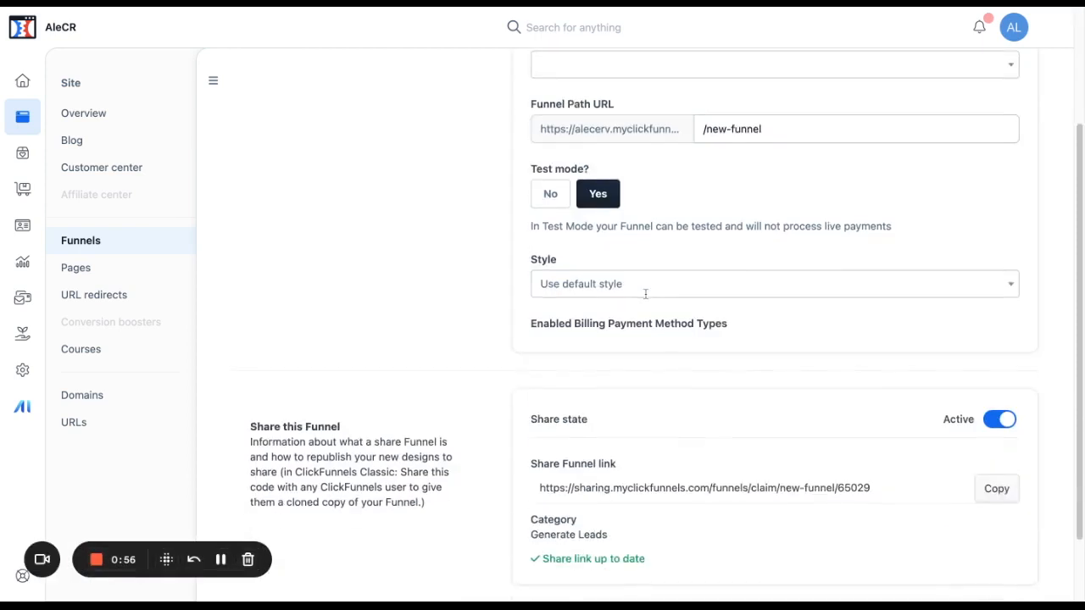
Scroll to the active, up-to-date Share Funnel link and its Copy button.
scroll(down, 3)
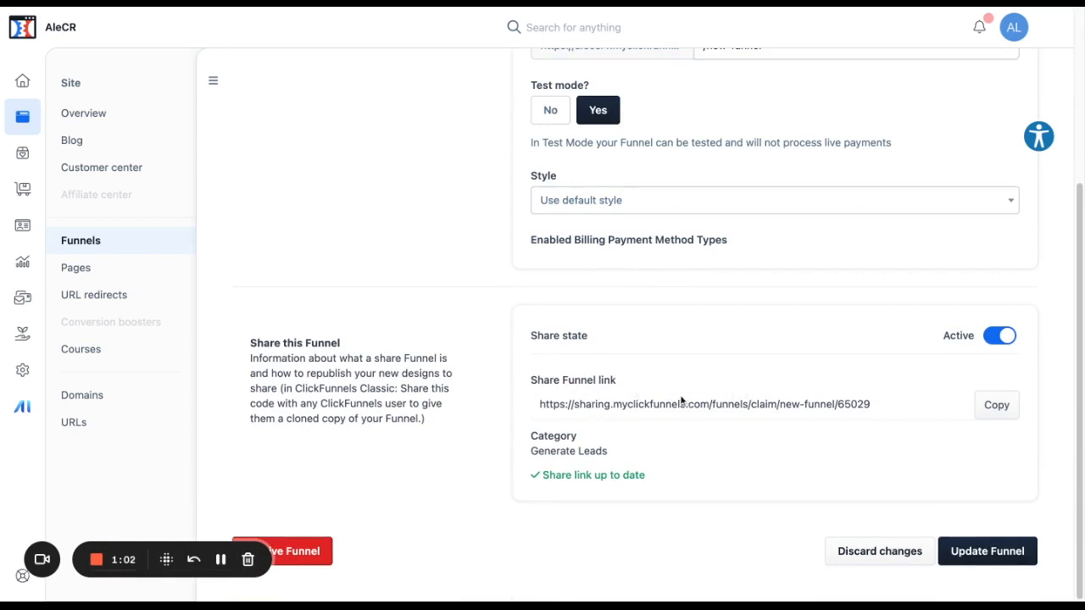
click(993, 404)
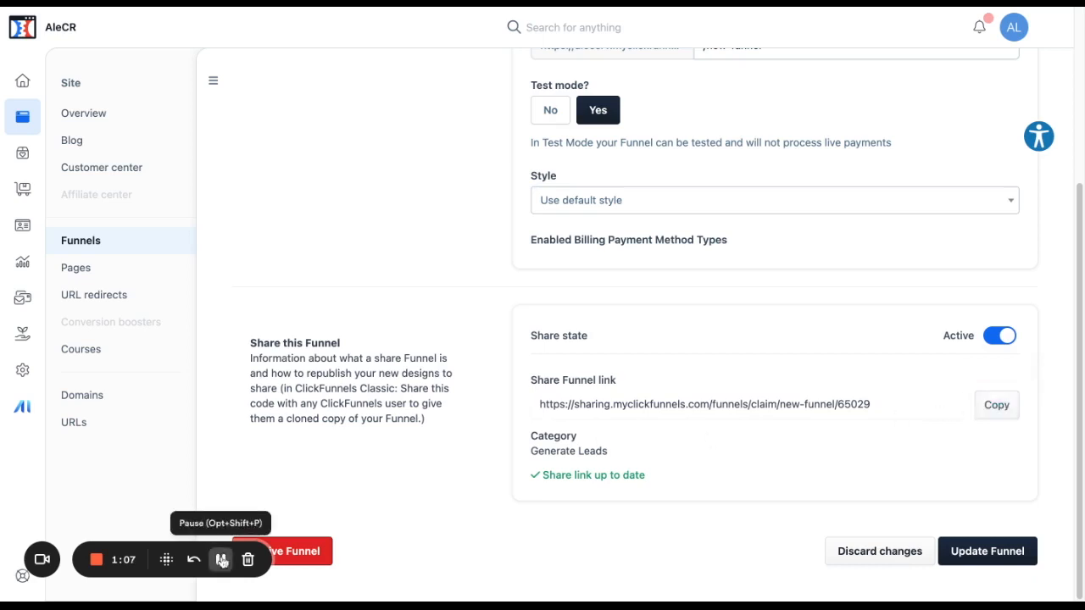
Leave Ale's funnel settings page to head back to the Funnels list.
click(220, 560)
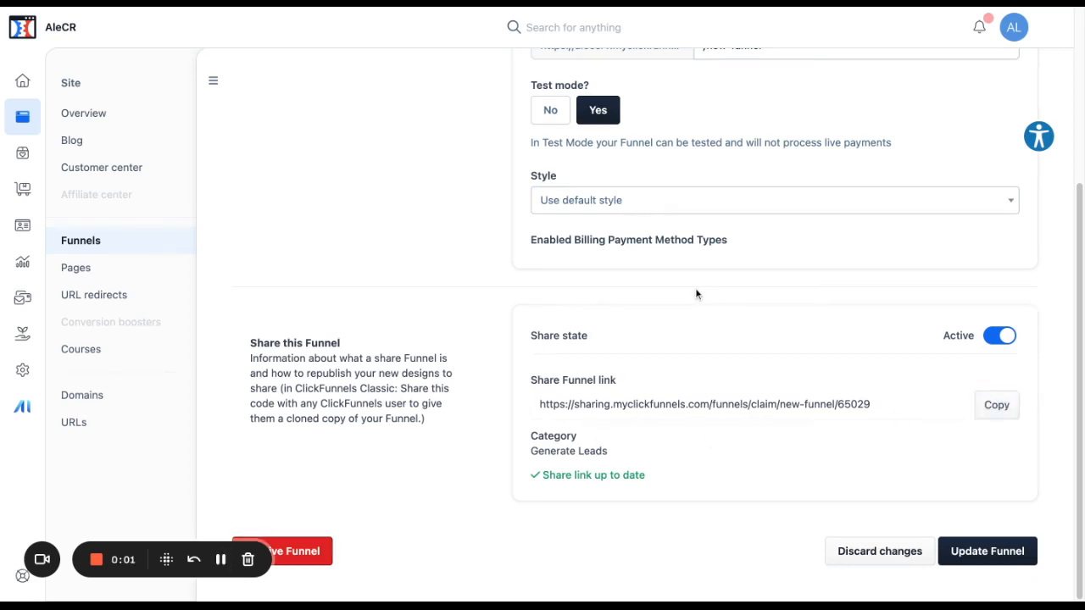
mouse_move(655, 303)
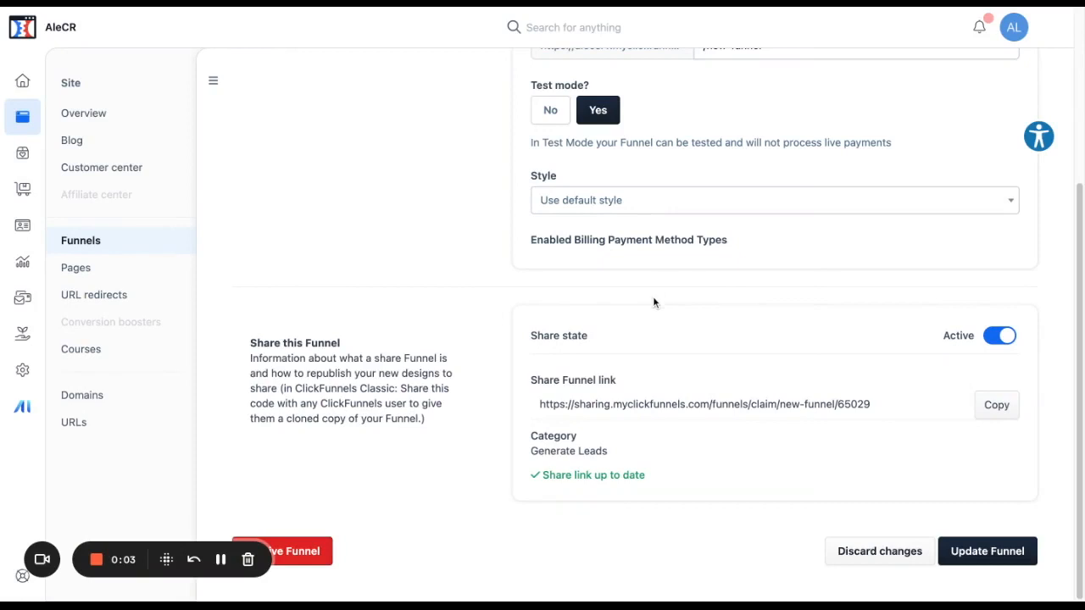
mouse_move(610, 286)
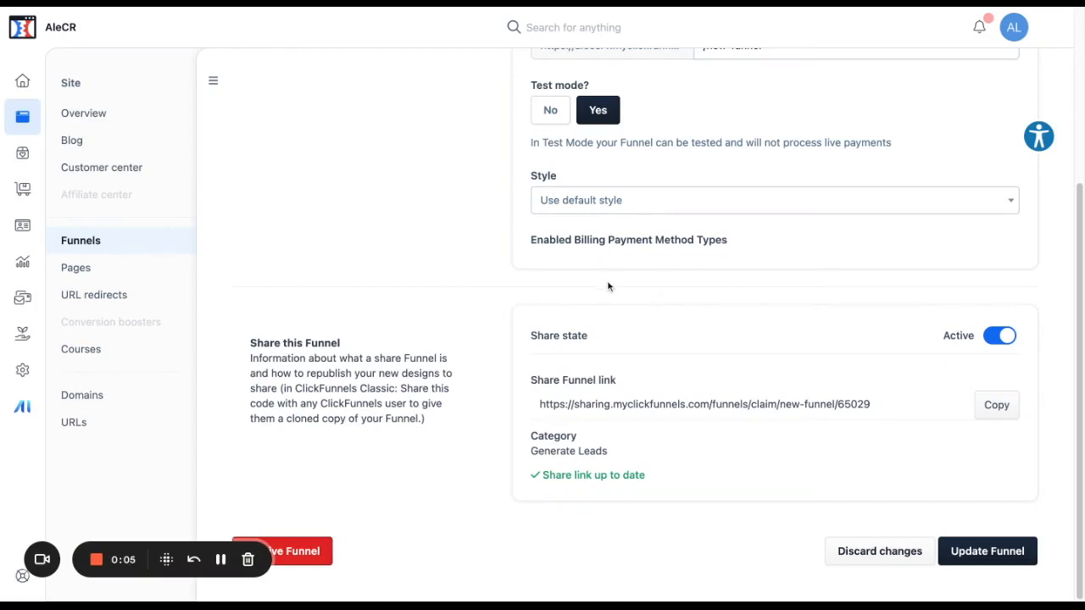
mouse_move(644, 292)
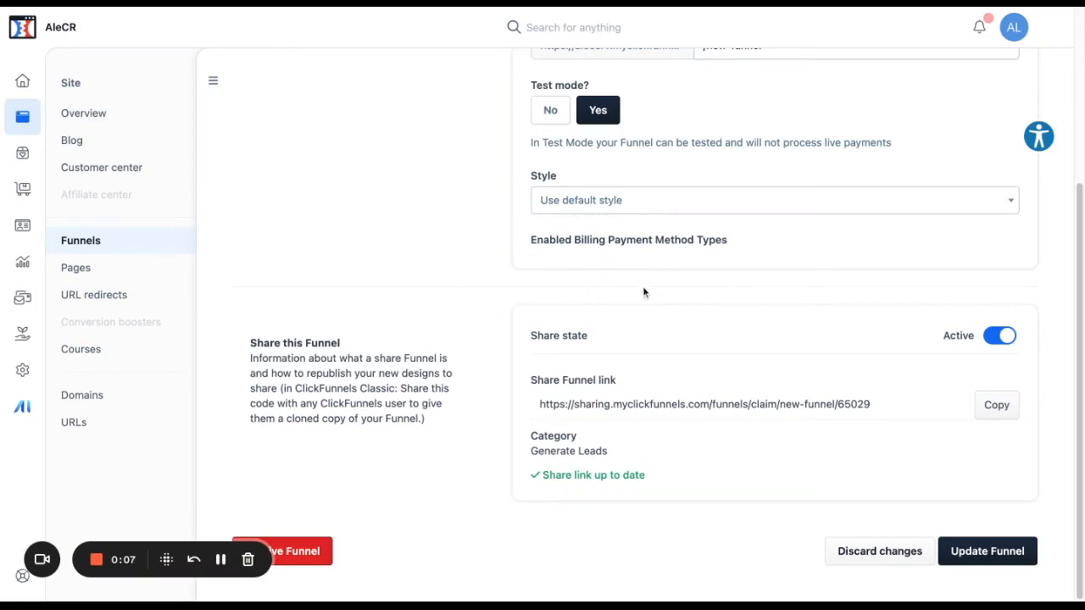
mouse_move(623, 346)
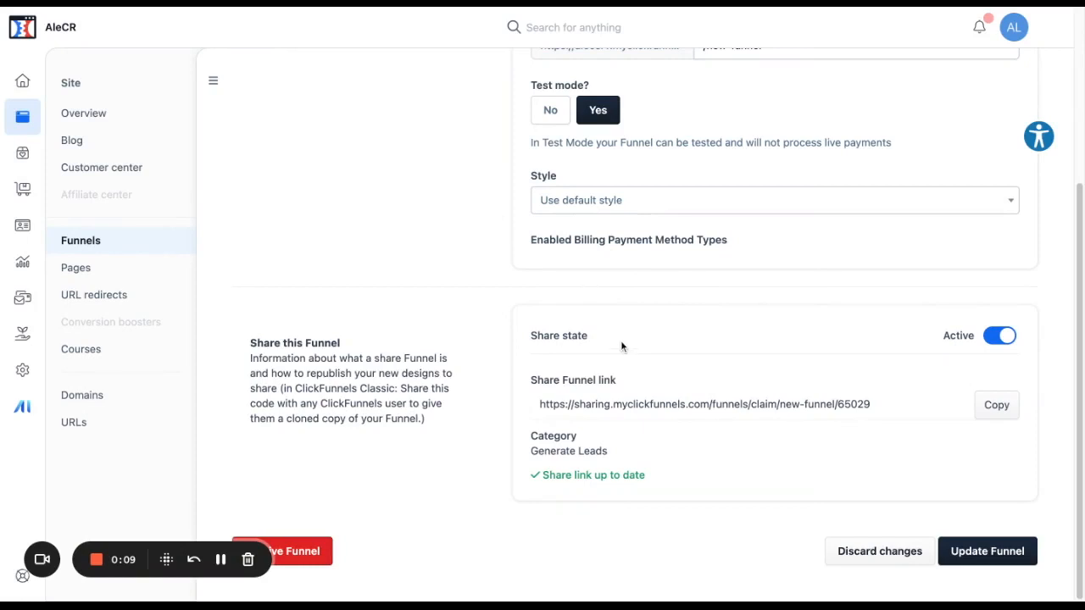
mouse_move(404, 10)
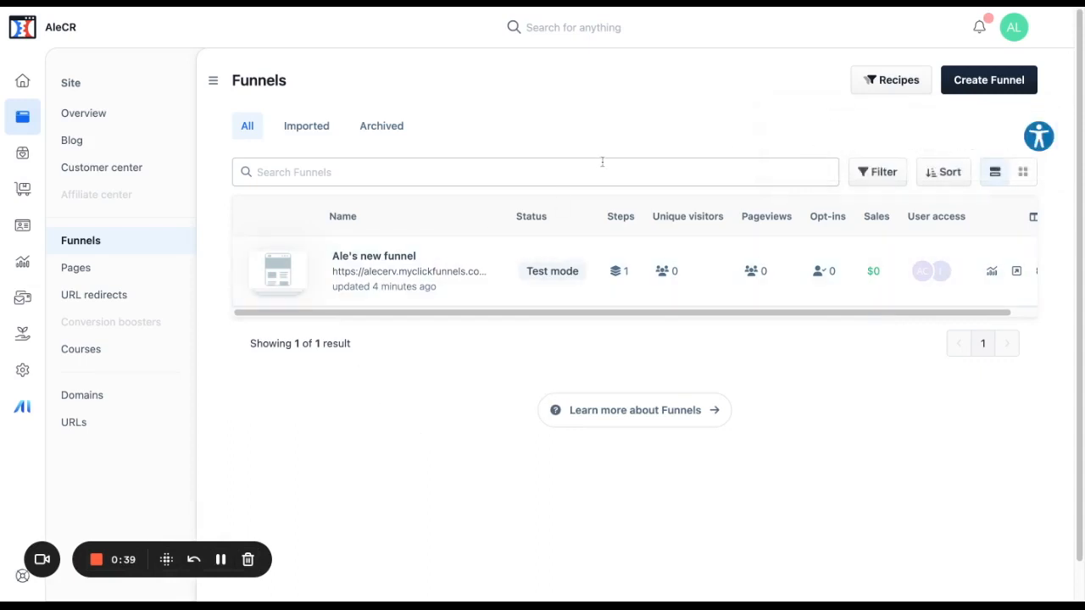
mouse_move(94, 14)
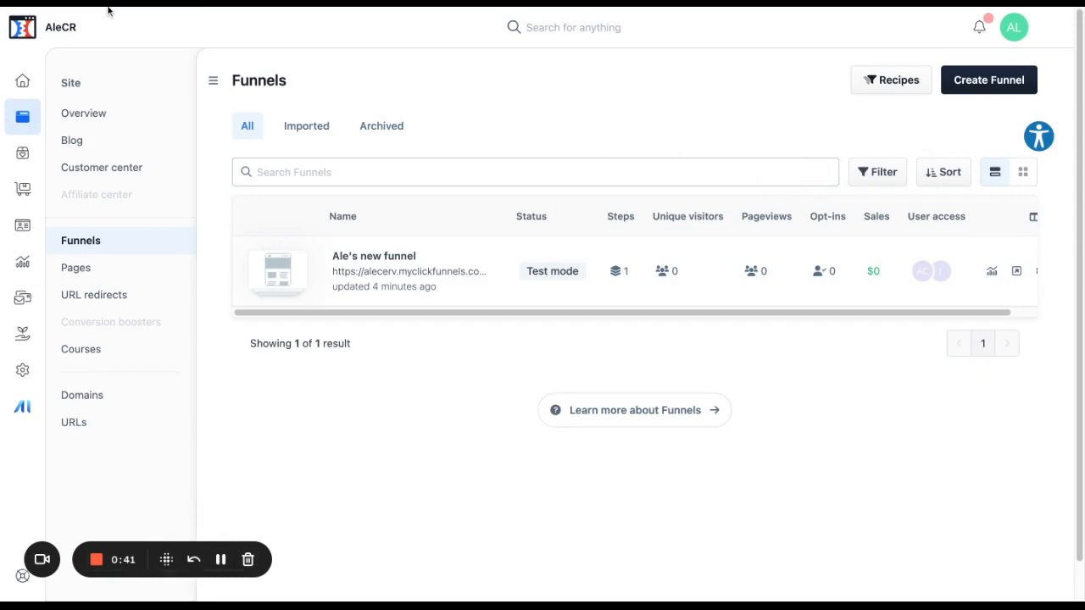
mouse_move(166, 41)
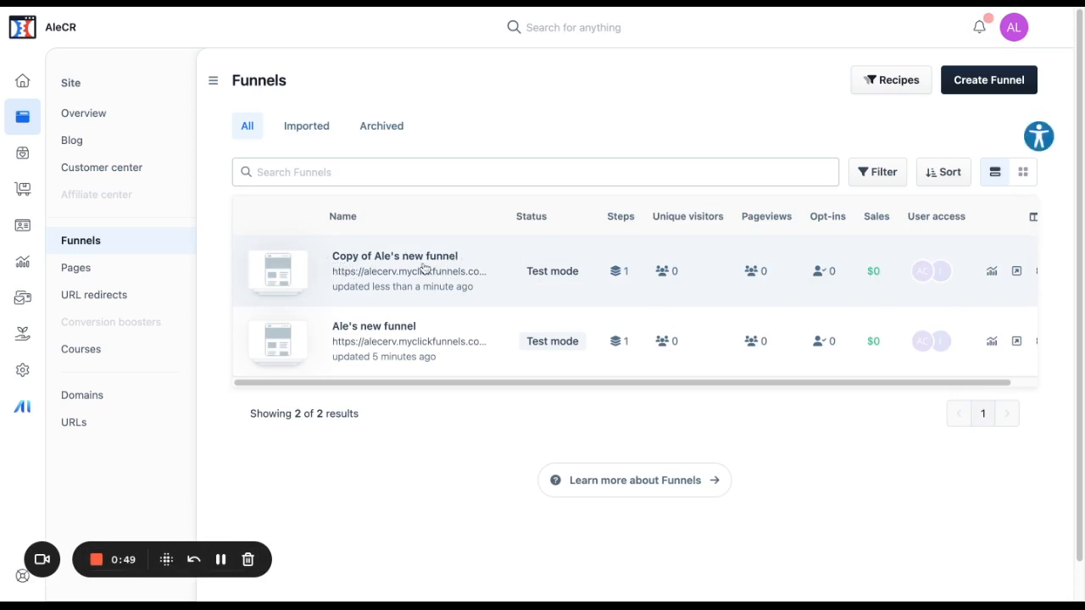
mouse_move(374, 272)
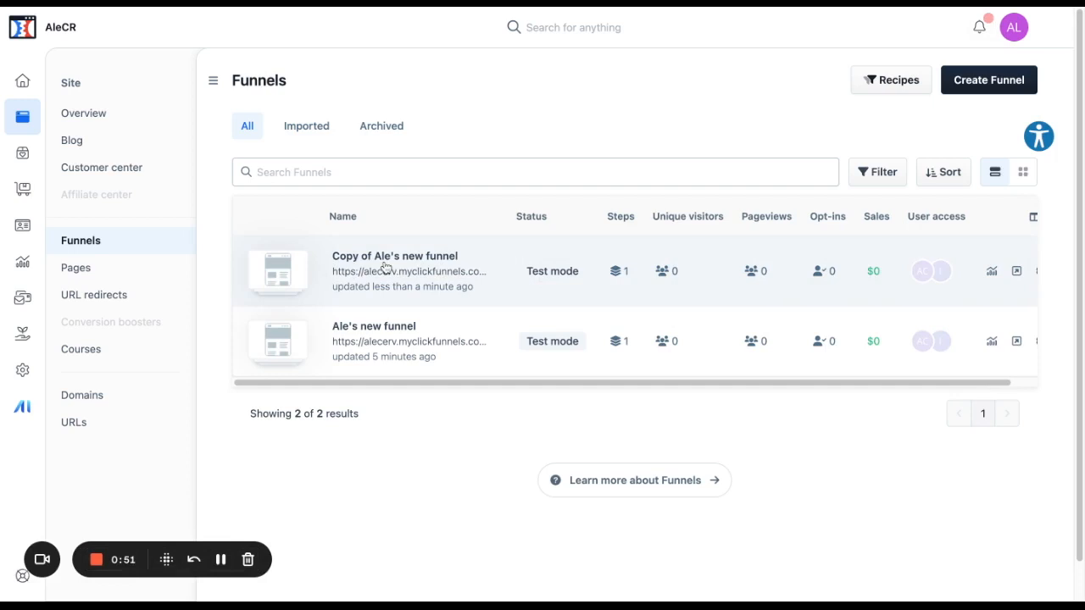
mouse_move(371, 269)
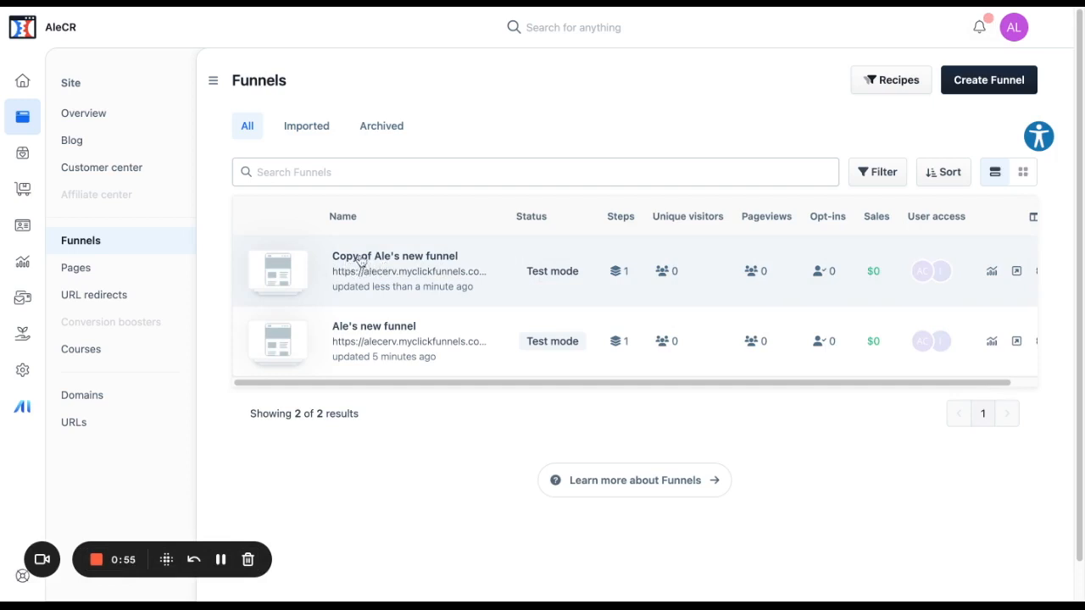
mouse_move(242, 509)
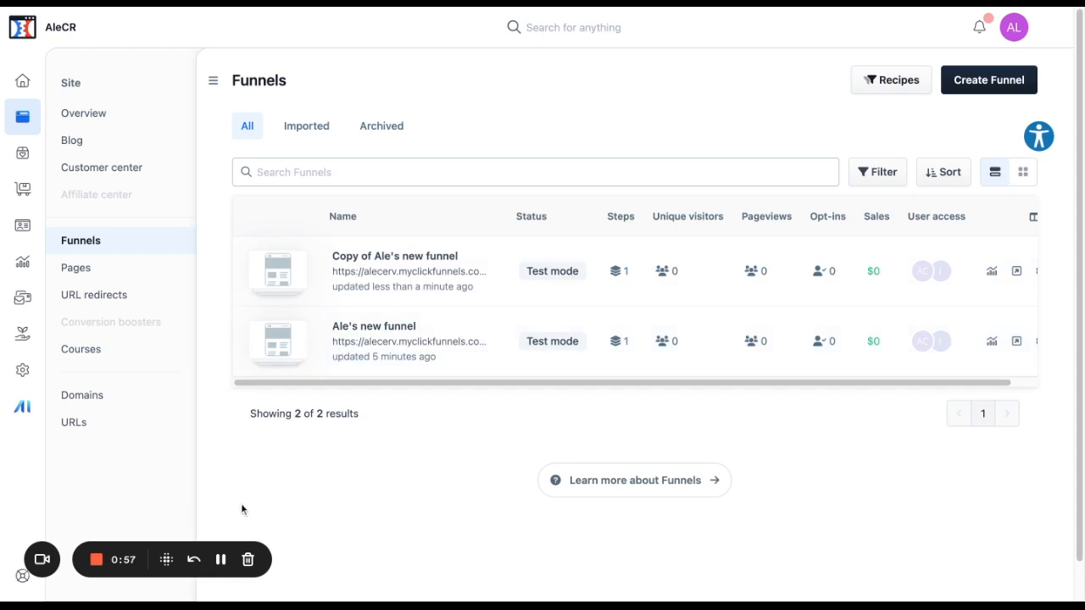